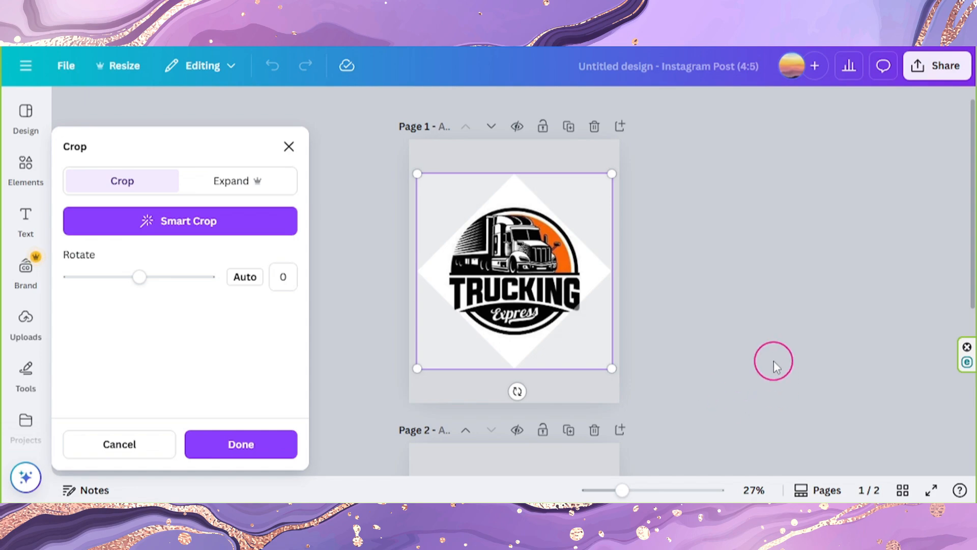
{"action": "mouse_move", "coordinate": [611, 368]}
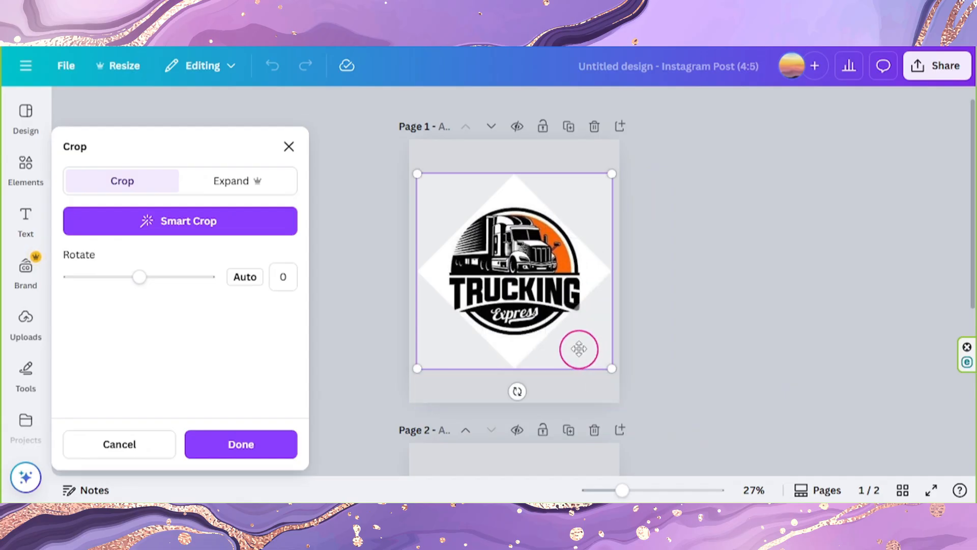
Leave the logo crop editor and return to Canva's home page.
{"action": "left_click", "coordinate": [241, 444]}
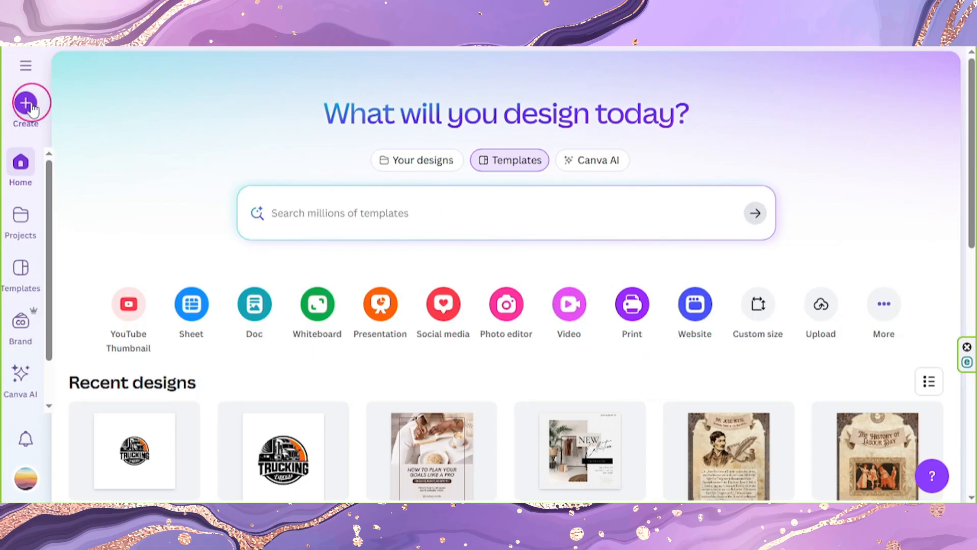
Create a new custom-size design of 1080 × 1080 px.
{"action": "left_click", "coordinate": [25, 102]}
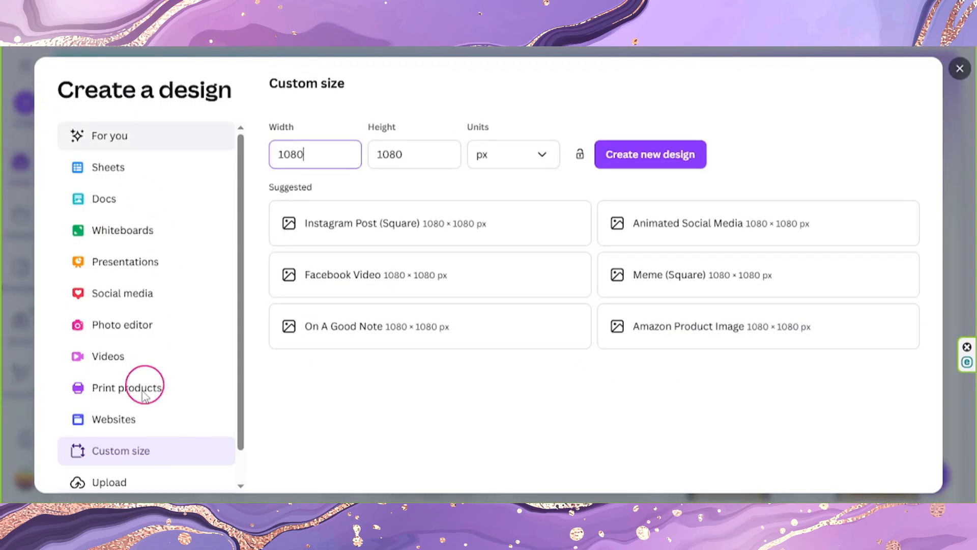
{"action": "mouse_move", "coordinate": [129, 451]}
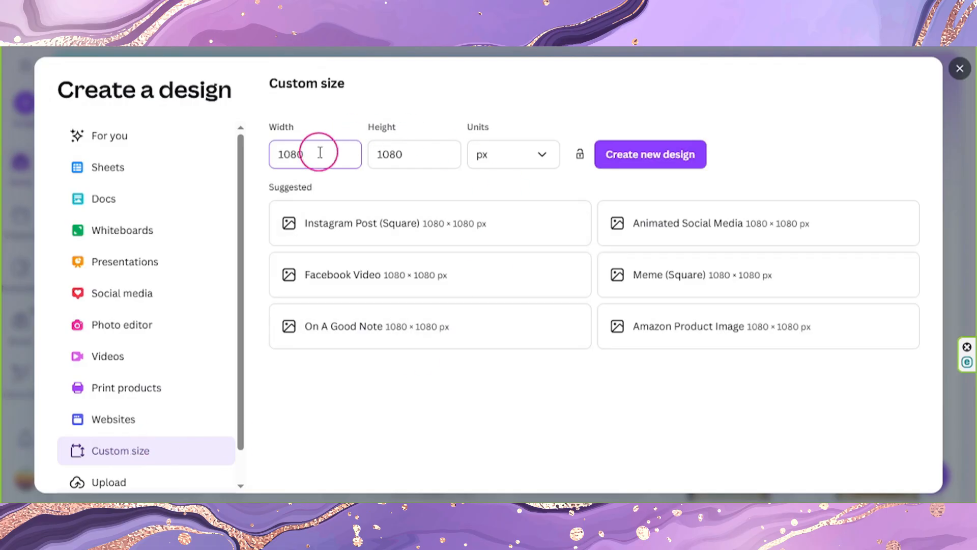
{"action": "mouse_move", "coordinate": [650, 154]}
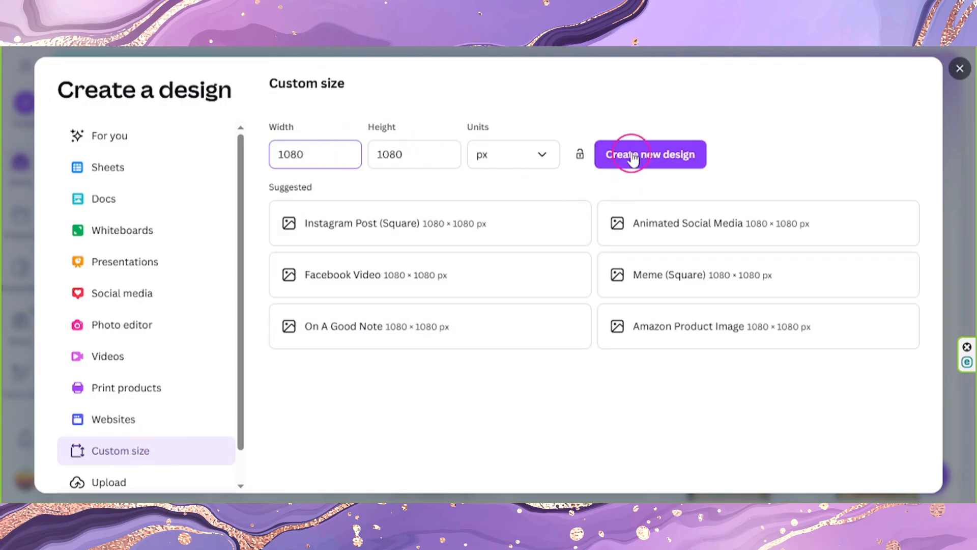
{"action": "left_click", "coordinate": [651, 154]}
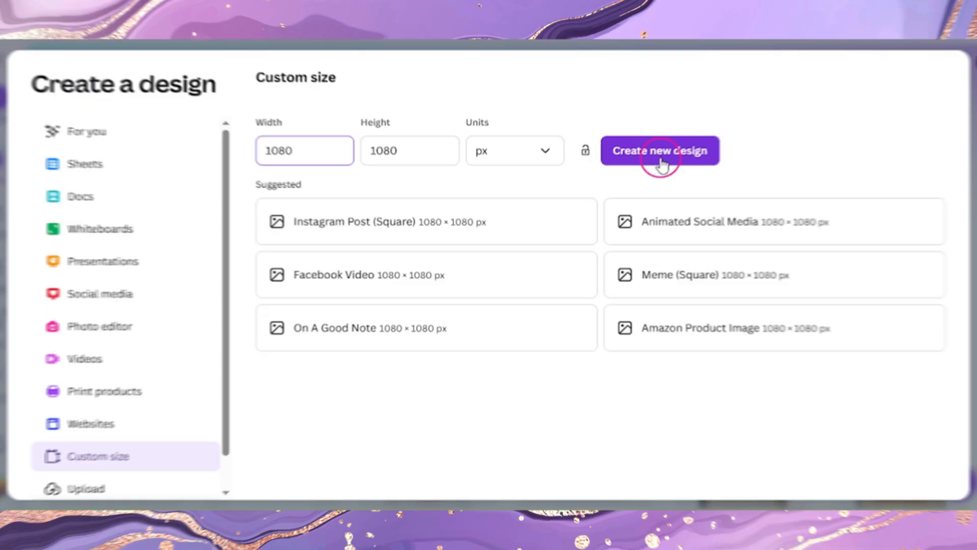
Place the trucking logo on the new 1080 px page and select it for resizing.
{"action": "left_click", "coordinate": [659, 151]}
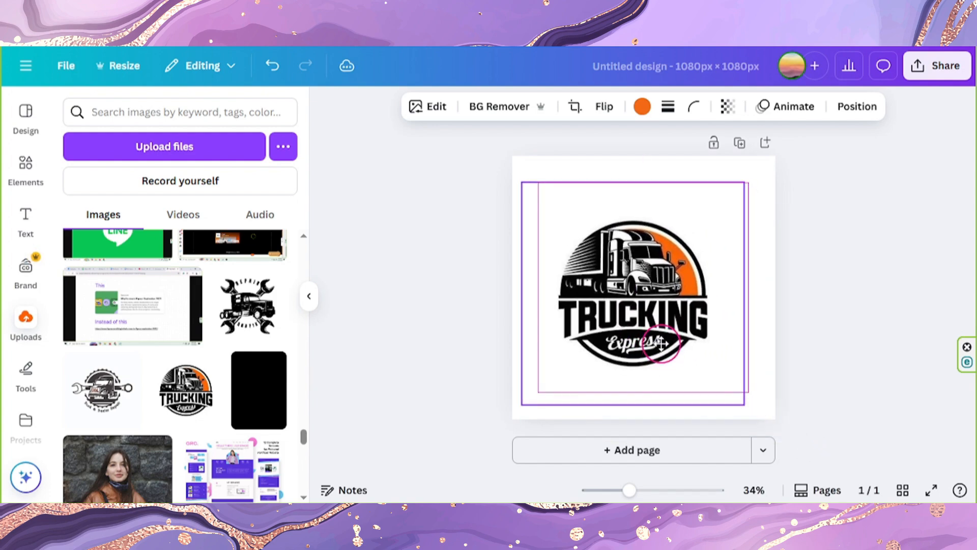
{"action": "left_click", "coordinate": [631, 293]}
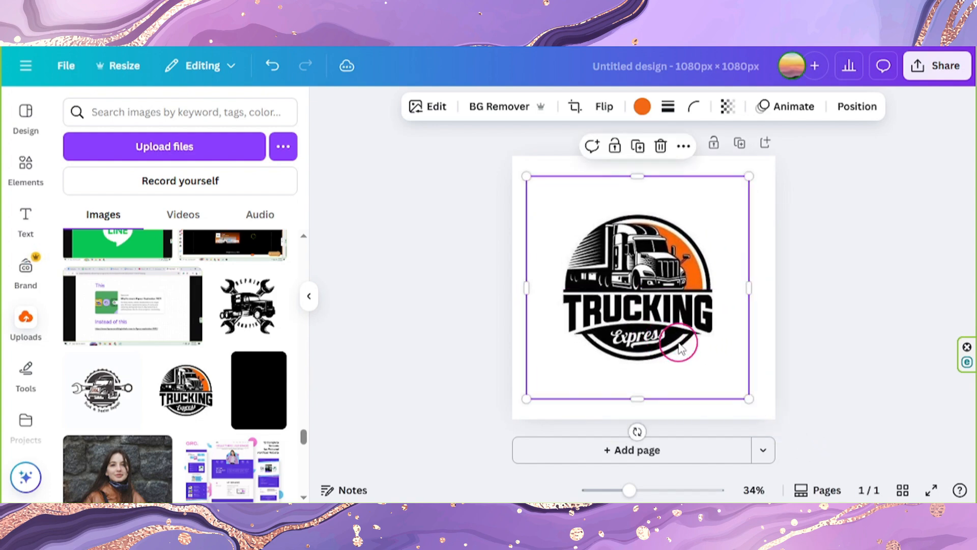
{"action": "left_click", "coordinate": [943, 65]}
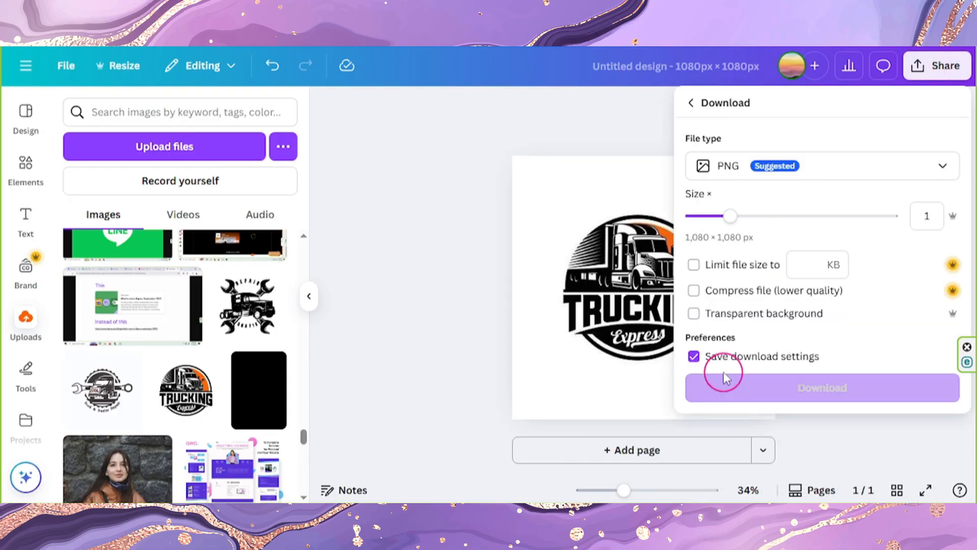
{"action": "mouse_move", "coordinate": [822, 387]}
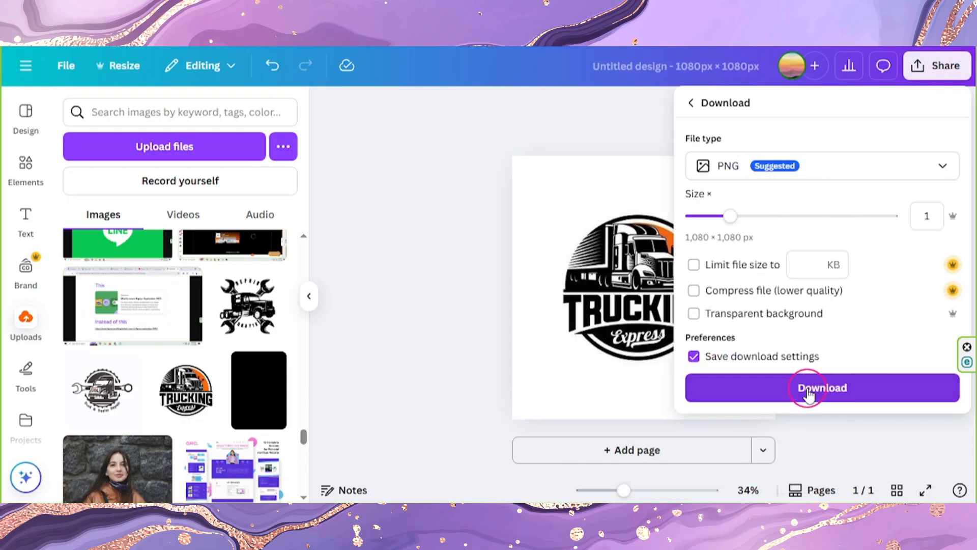
Download the padded logo as a PNG.
{"action": "left_click", "coordinate": [821, 387]}
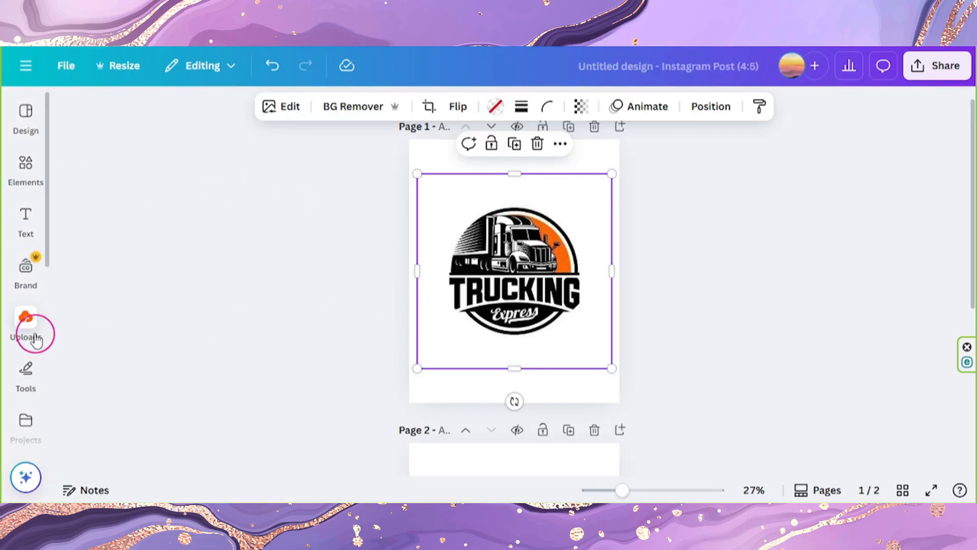
Drop the padded logo from Uploads into the diamond frame and adjust its fit.
{"action": "left_click", "coordinate": [25, 320]}
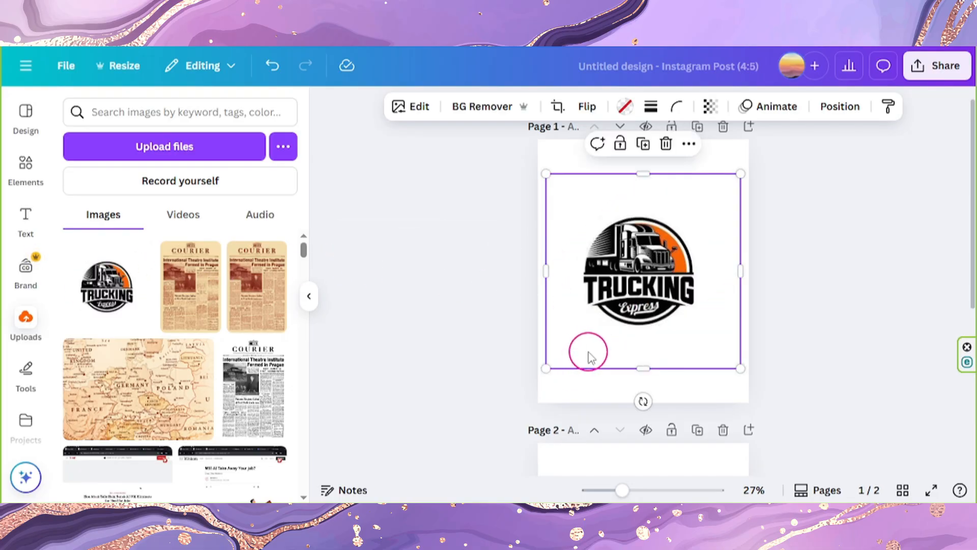
{"action": "mouse_move", "coordinate": [711, 340]}
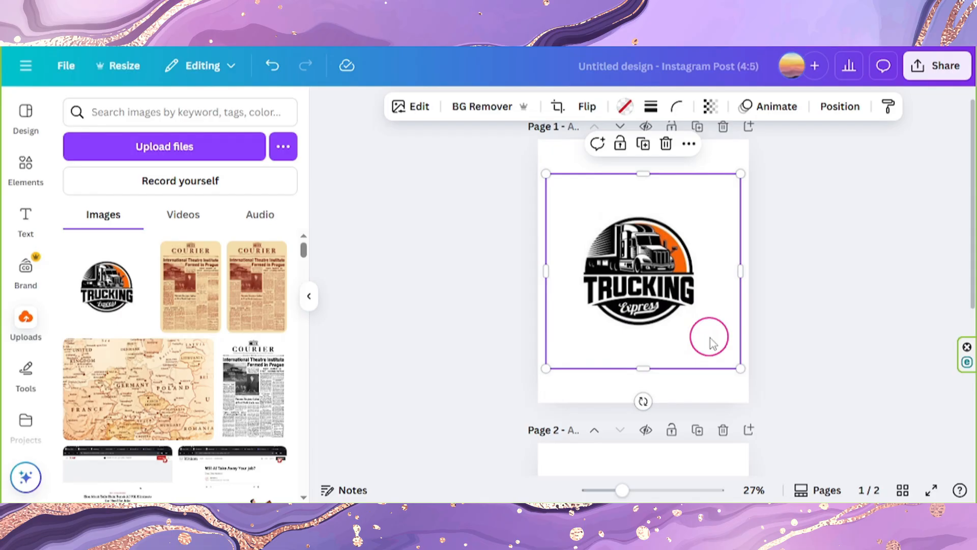
{"action": "left_click", "coordinate": [558, 106]}
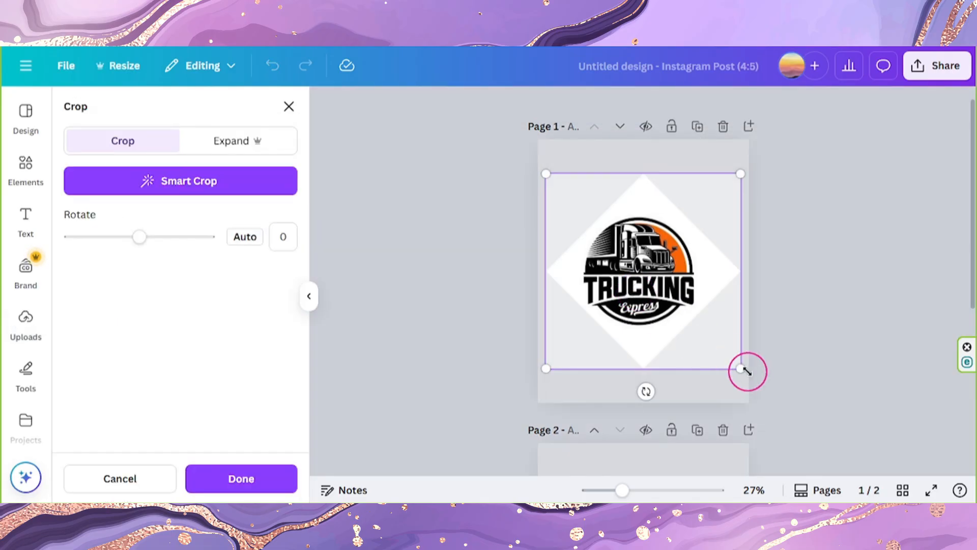
{"action": "left_click", "coordinate": [240, 479]}
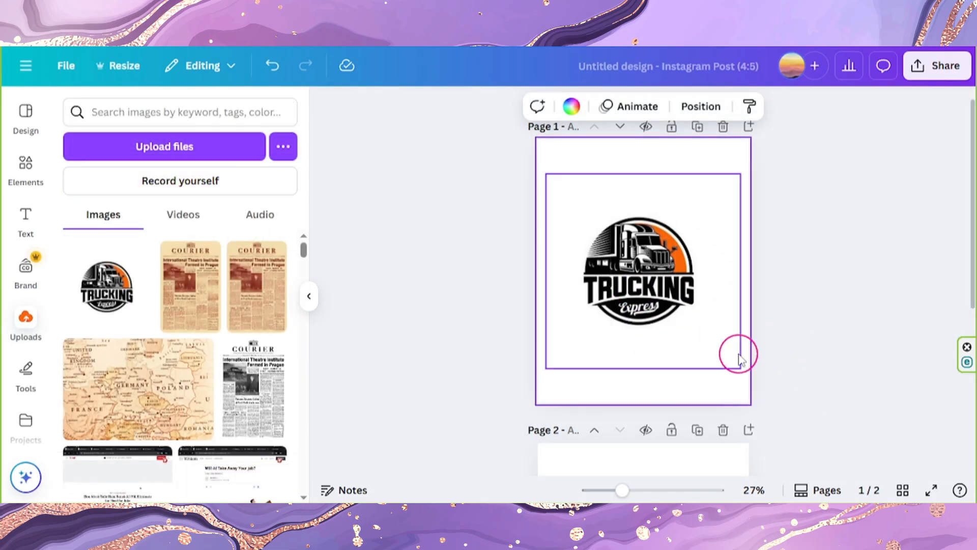
{"action": "scroll", "scroll_direction": "down", "scroll_amount": 3}
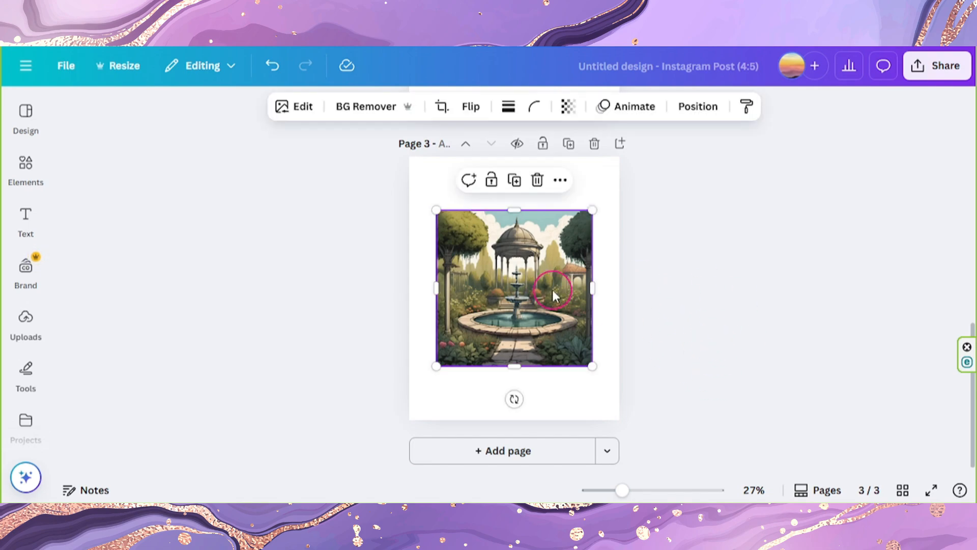
{"action": "mouse_move", "coordinate": [580, 346]}
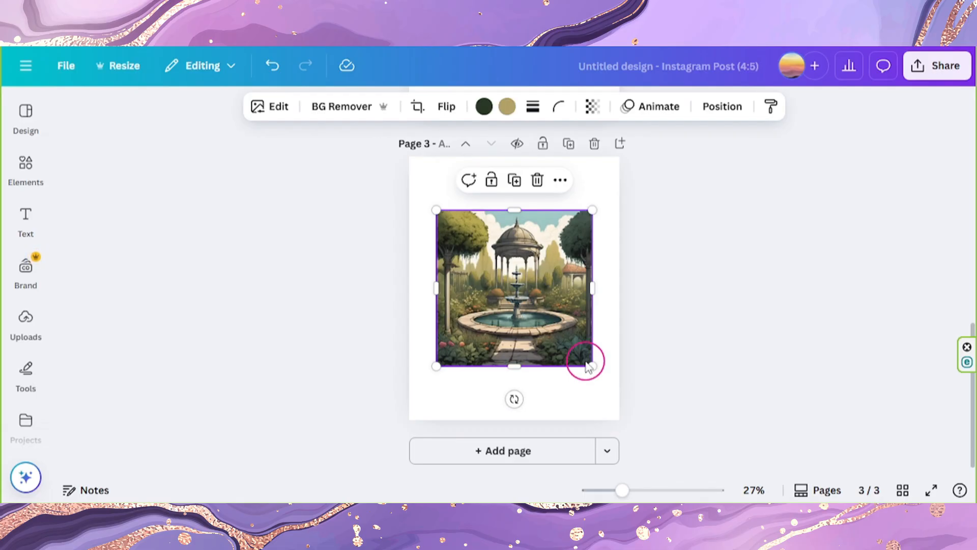
{"action": "mouse_move", "coordinate": [232, 103]}
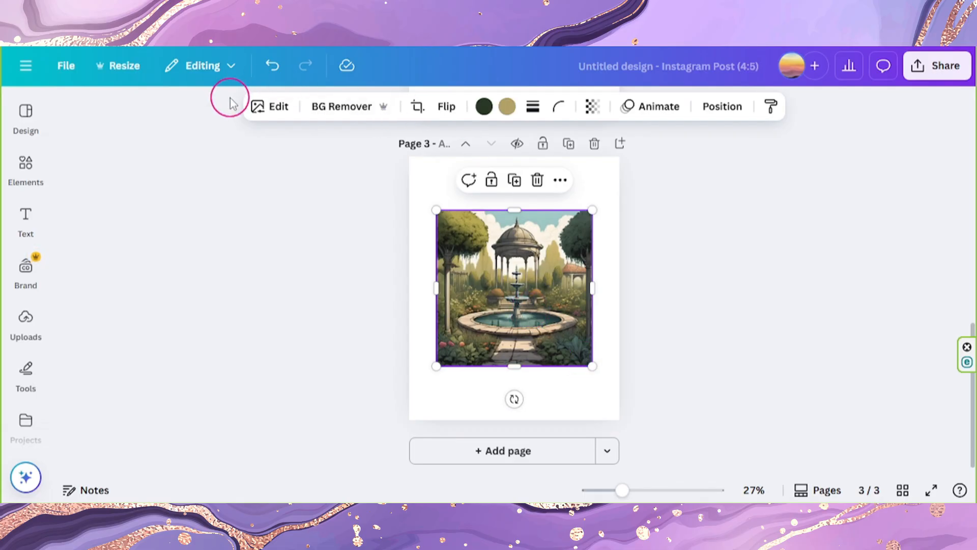
Bring up Magic Expand for the garden image on page 3.
{"action": "left_click", "coordinate": [278, 106]}
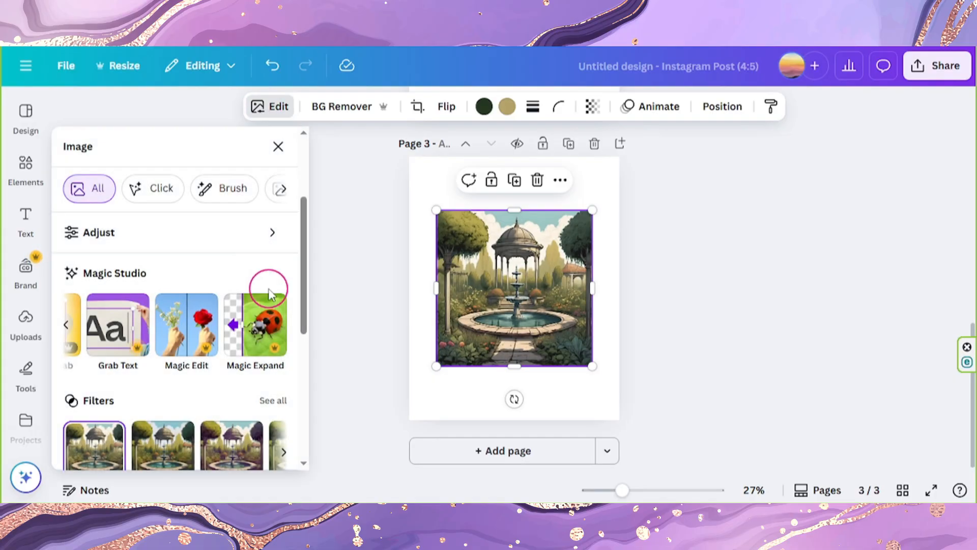
{"action": "left_click", "coordinate": [255, 324]}
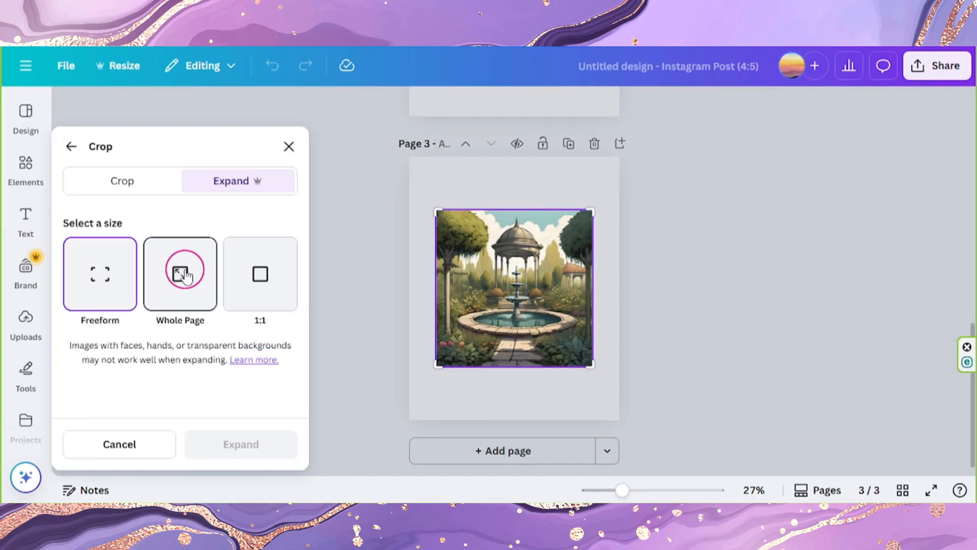
Magic Expand the garden image to Whole Page and keep the version with grass in the foreground.
{"action": "left_click", "coordinate": [179, 274]}
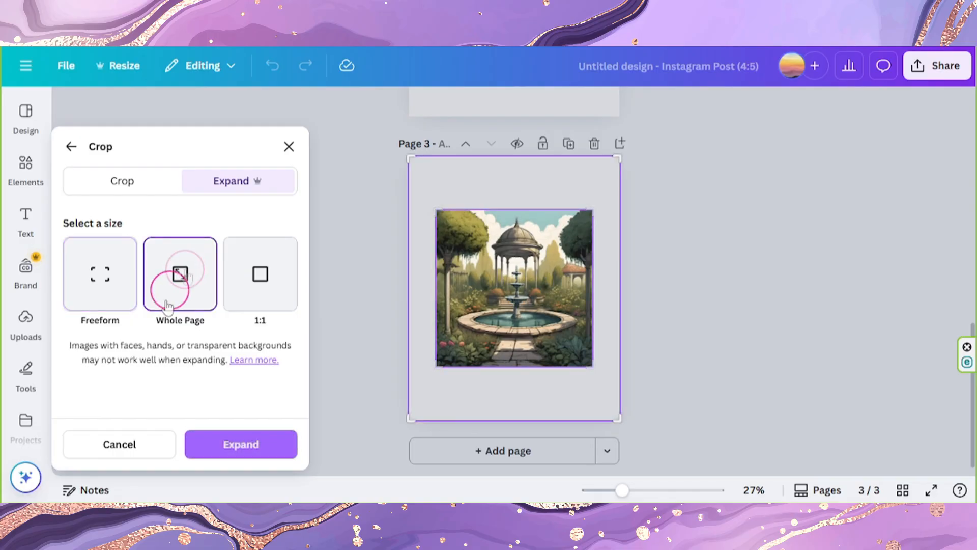
{"action": "left_click", "coordinate": [241, 444]}
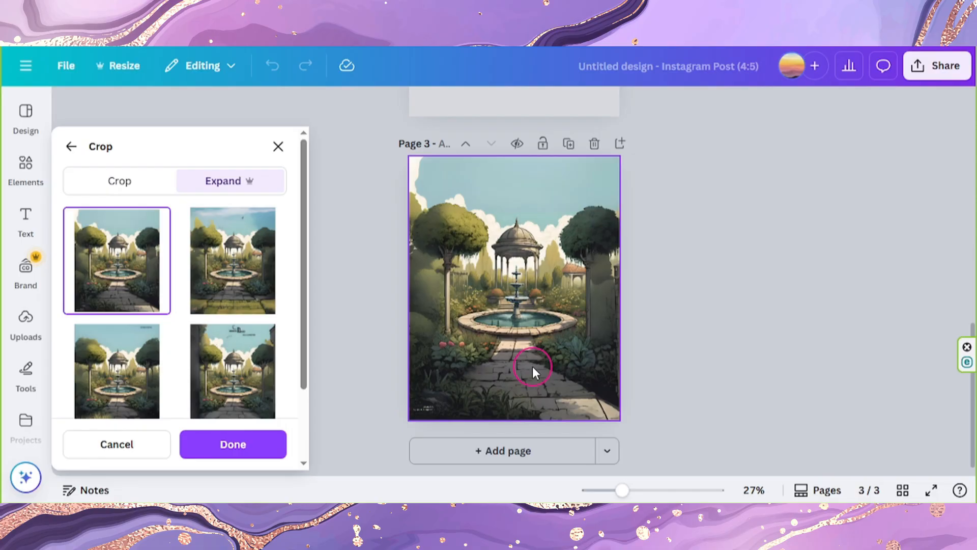
{"action": "left_click", "coordinate": [233, 260]}
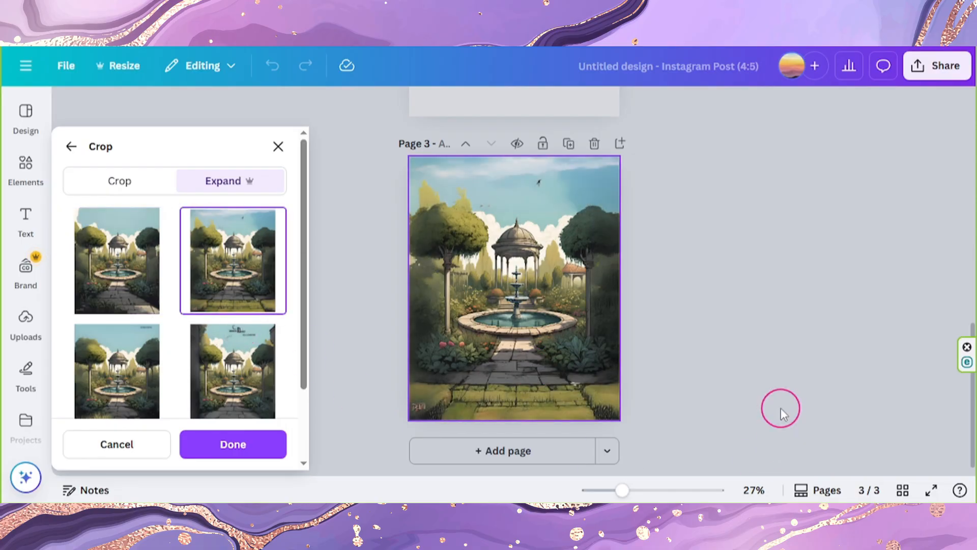
{"action": "left_click", "coordinate": [240, 444]}
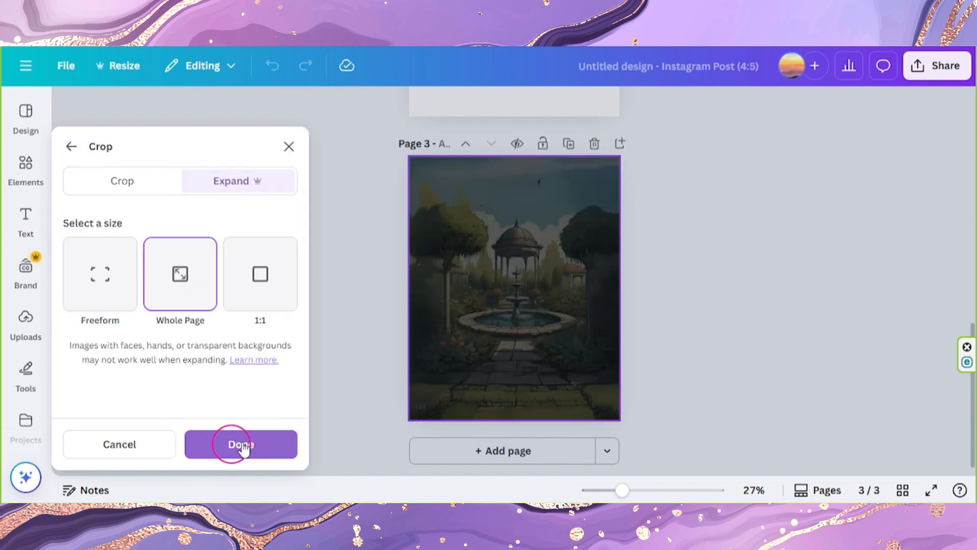
{"action": "left_click", "coordinate": [241, 444]}
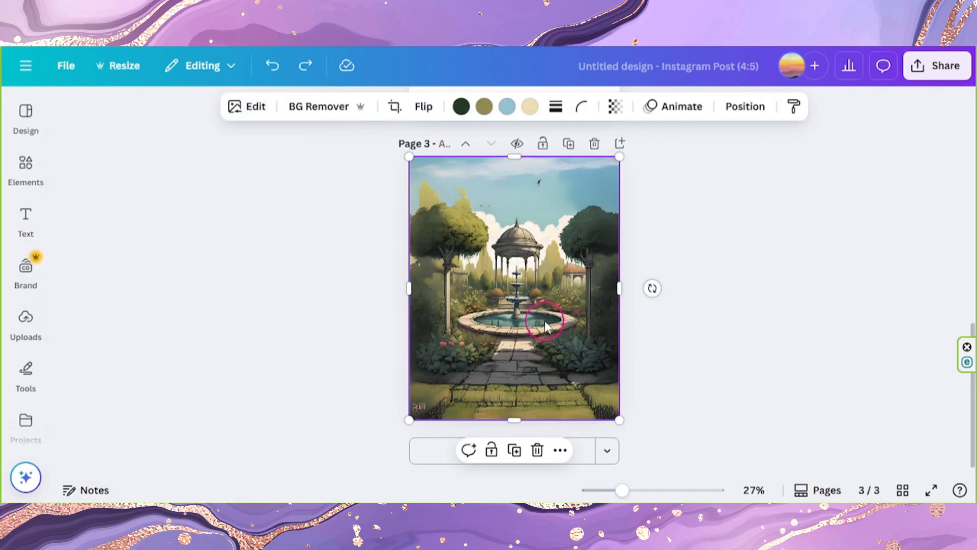
{"action": "scroll", "scroll_direction": "up", "scroll_amount": 3}
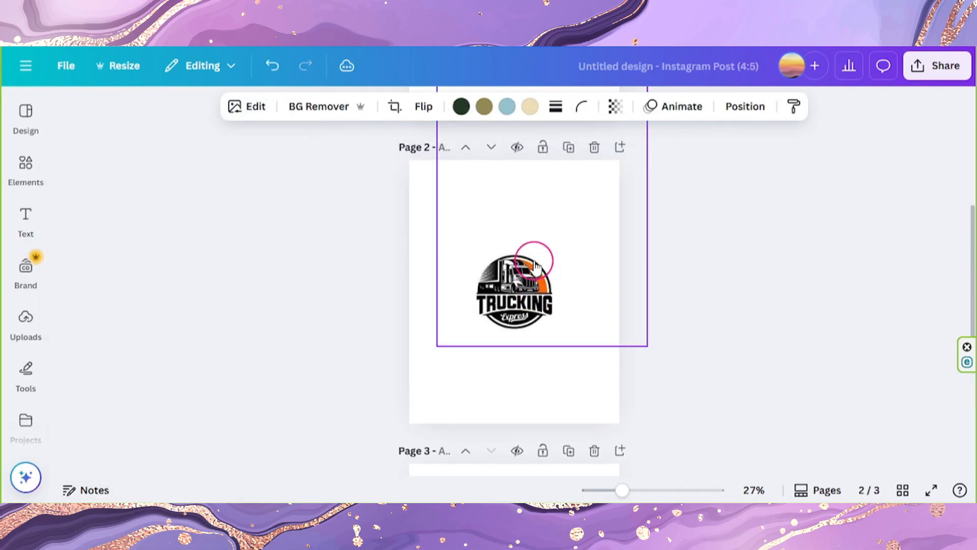
{"action": "scroll", "scroll_direction": "up", "scroll_amount": 3}
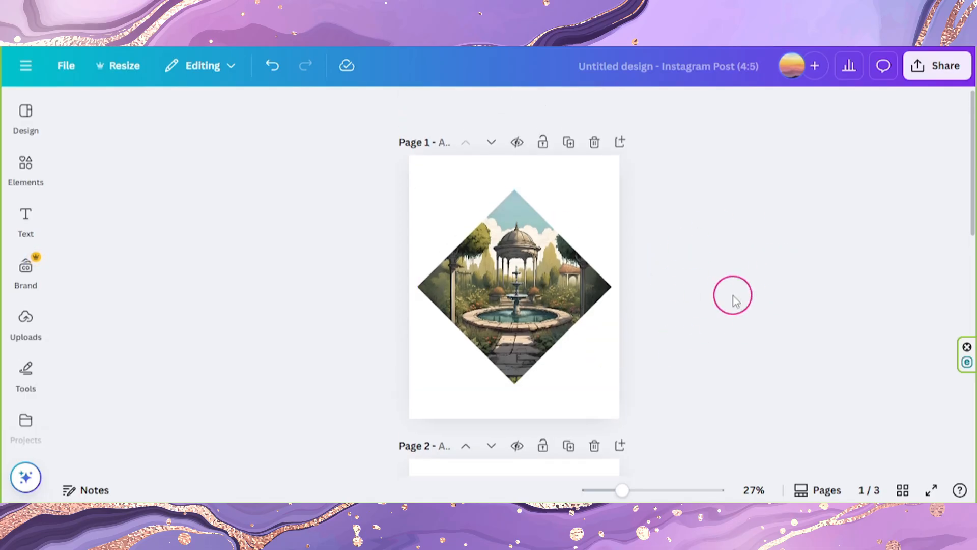
{"action": "mouse_move", "coordinate": [762, 242]}
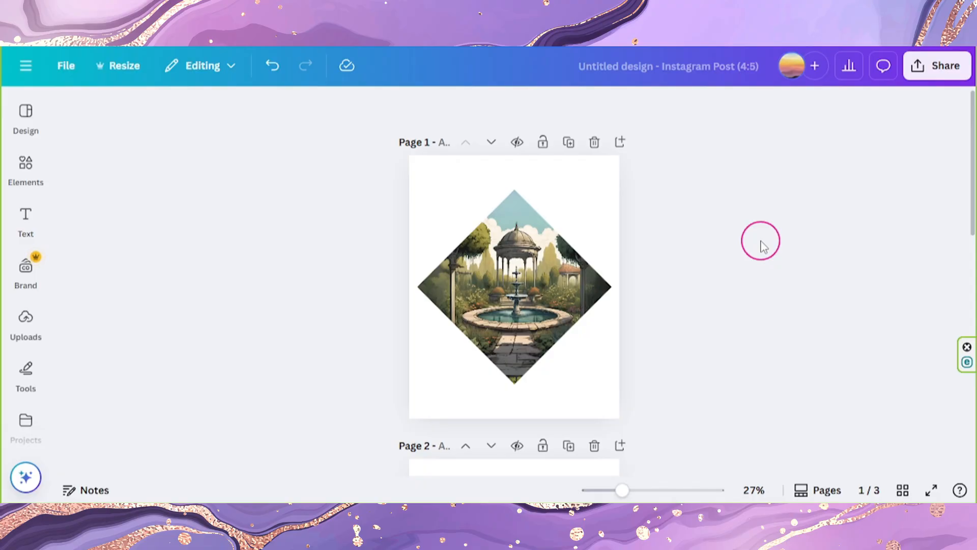
{"action": "mouse_move", "coordinate": [755, 250]}
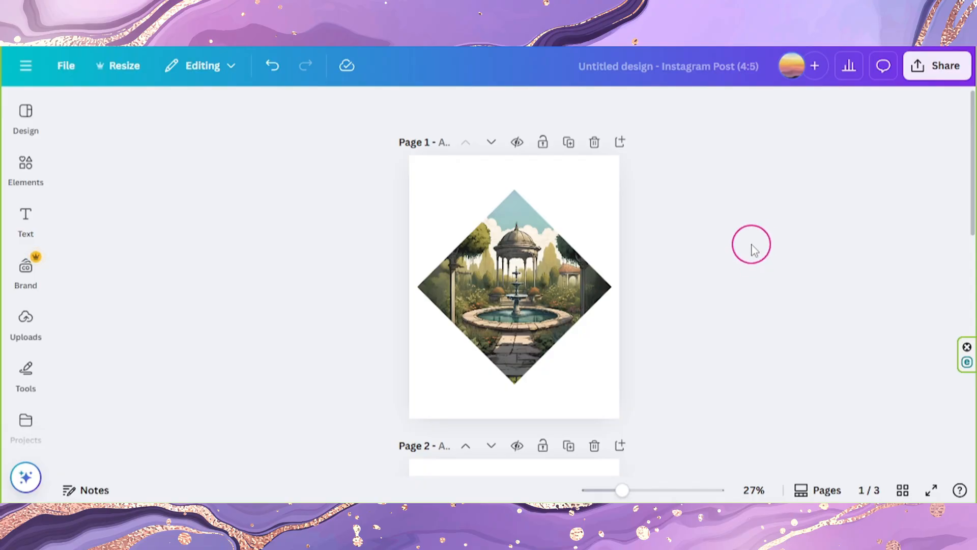